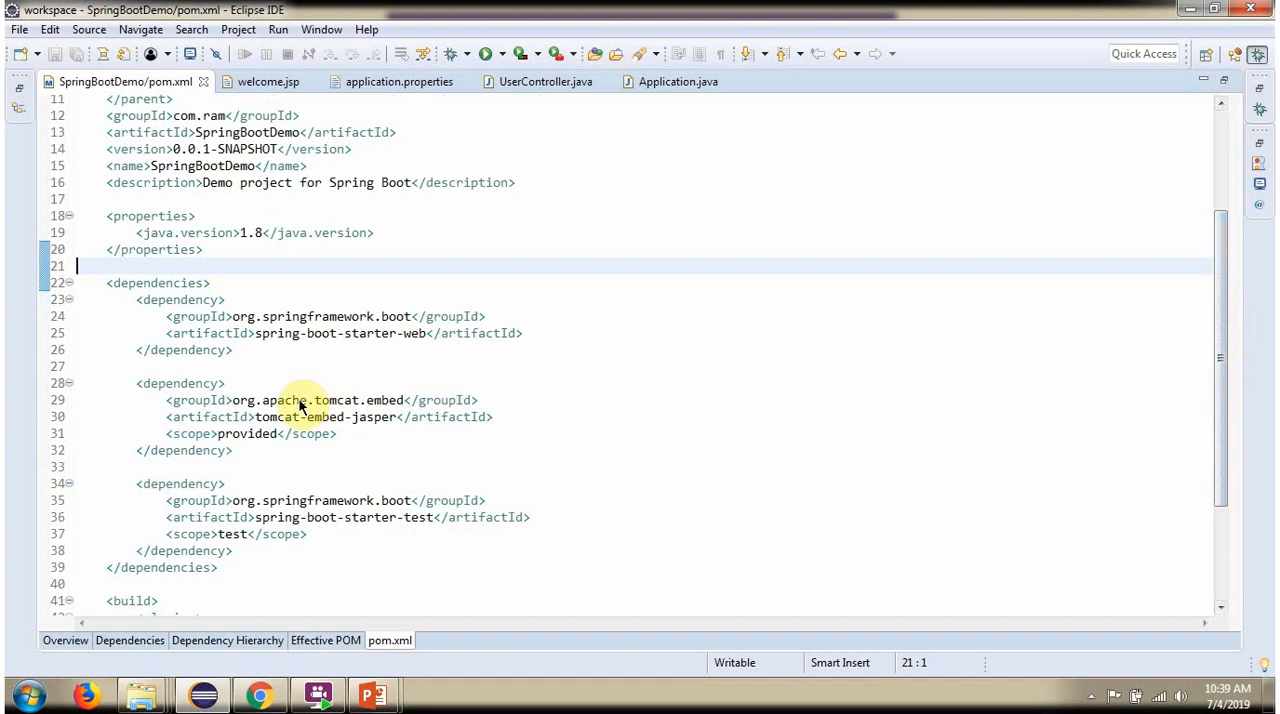
{"action": "mouse_move", "coordinate": [284, 417]}
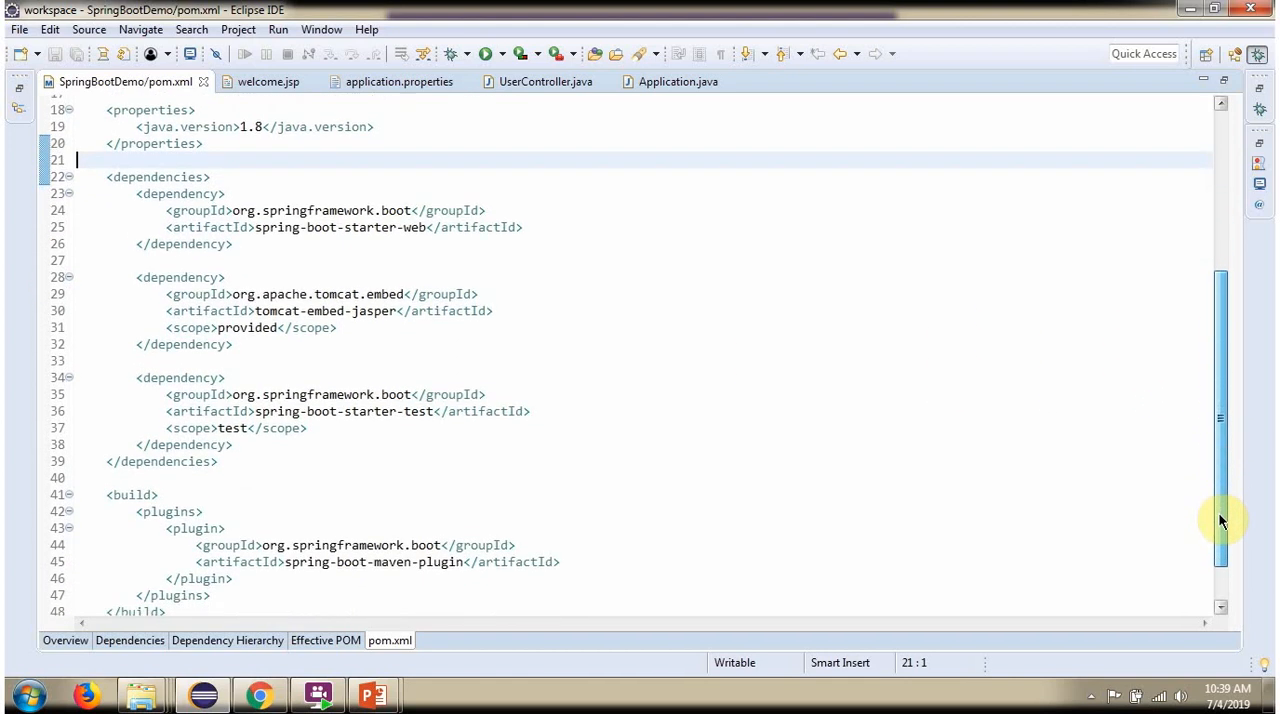
- Scroll down through pom.xml to review the web, Tomcat Jasper and test dependencies
{"action": "scroll", "scroll_direction": "down", "scroll_amount": 3}
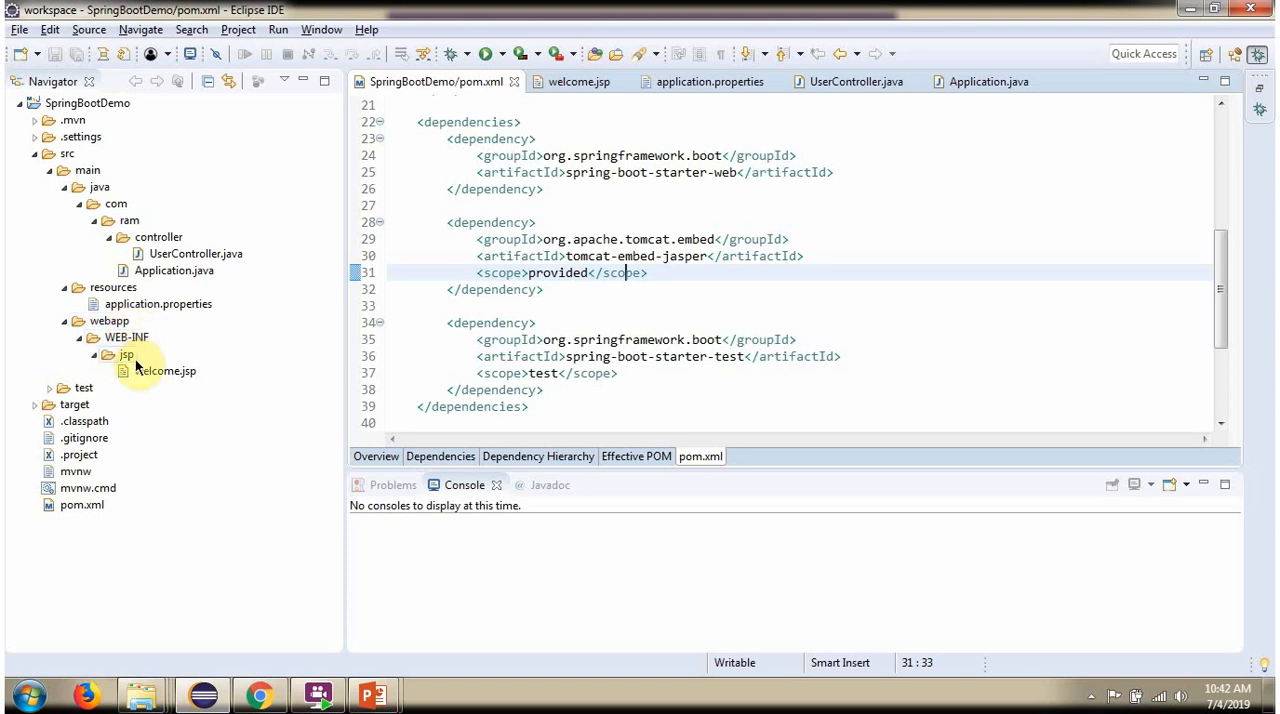
- Open welcome.jsp from the Navigator, then view application.properties with the /WEB-INF/jsp/ prefix and .jsp suffix
{"action": "left_click", "coordinate": [164, 371]}
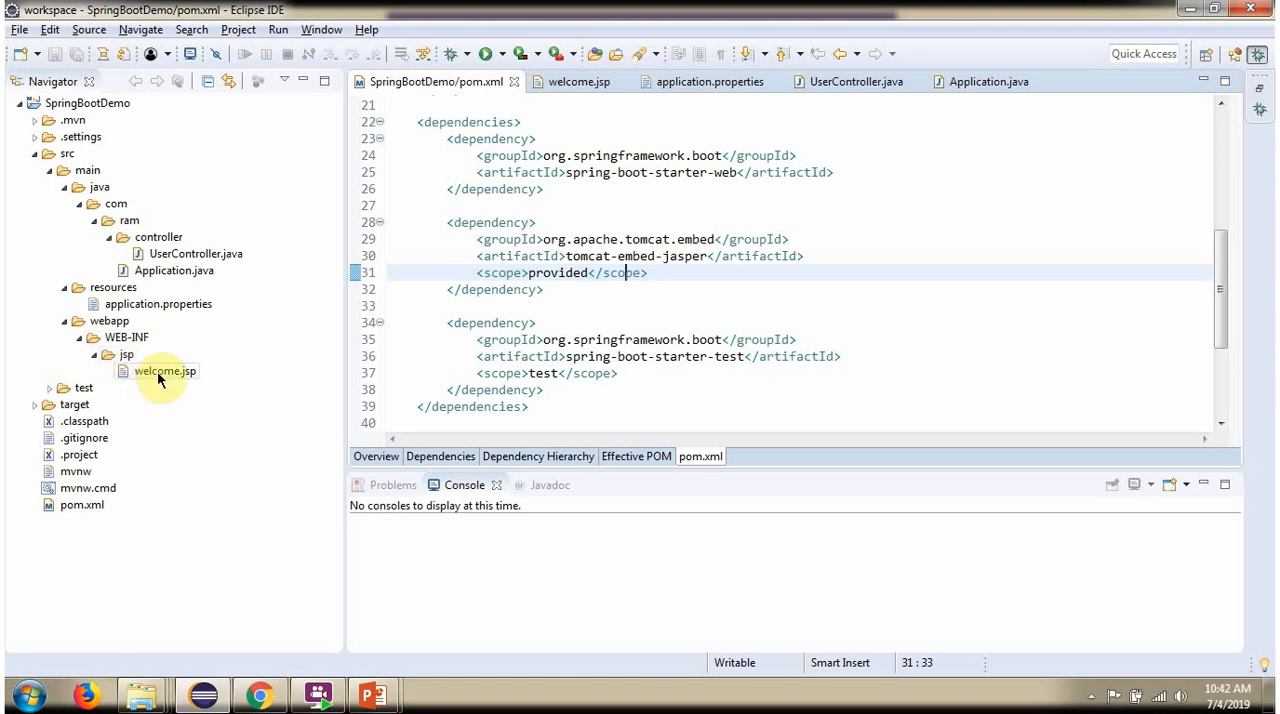
{"action": "left_click", "coordinate": [164, 371]}
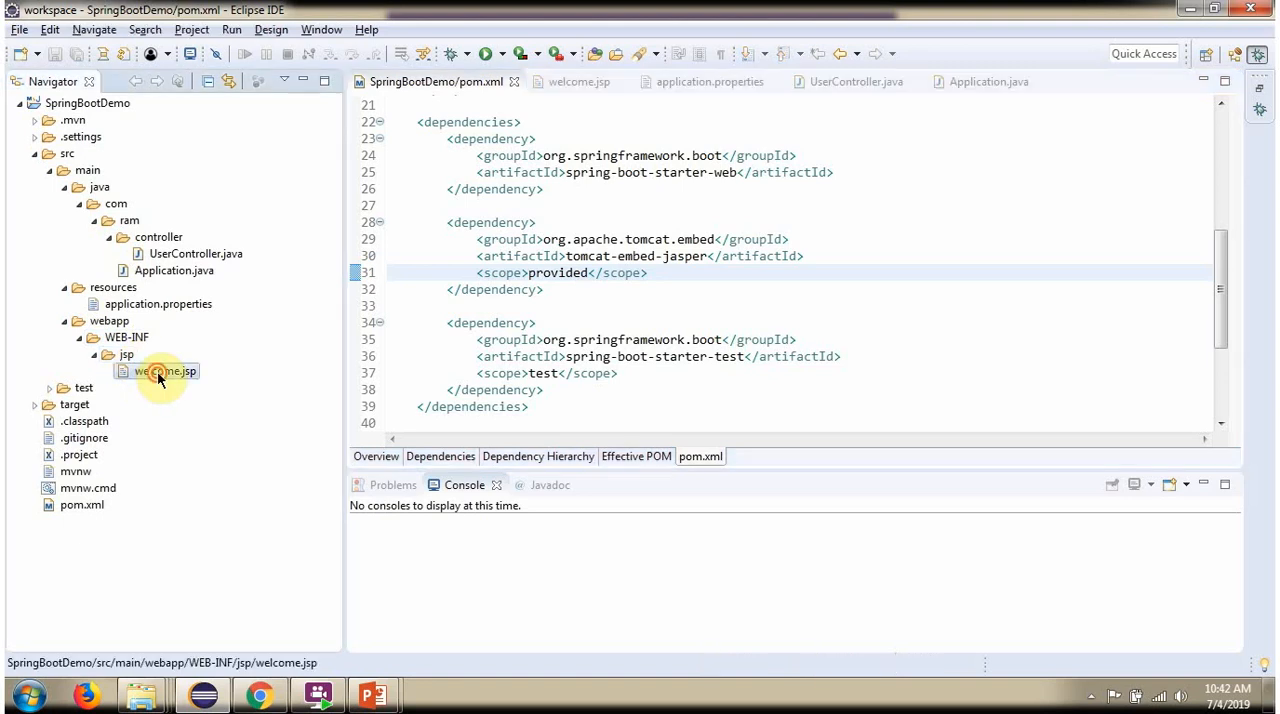
{"action": "double_click", "coordinate": [165, 371]}
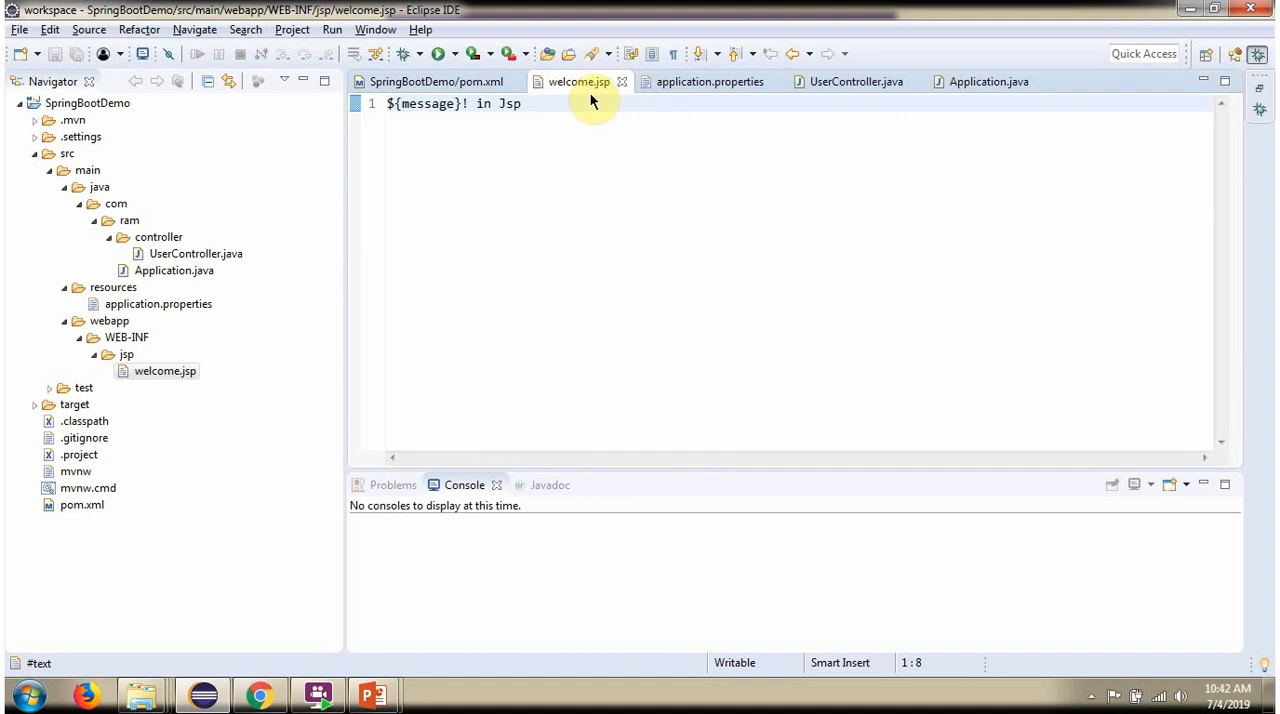
{"action": "mouse_move", "coordinate": [495, 115]}
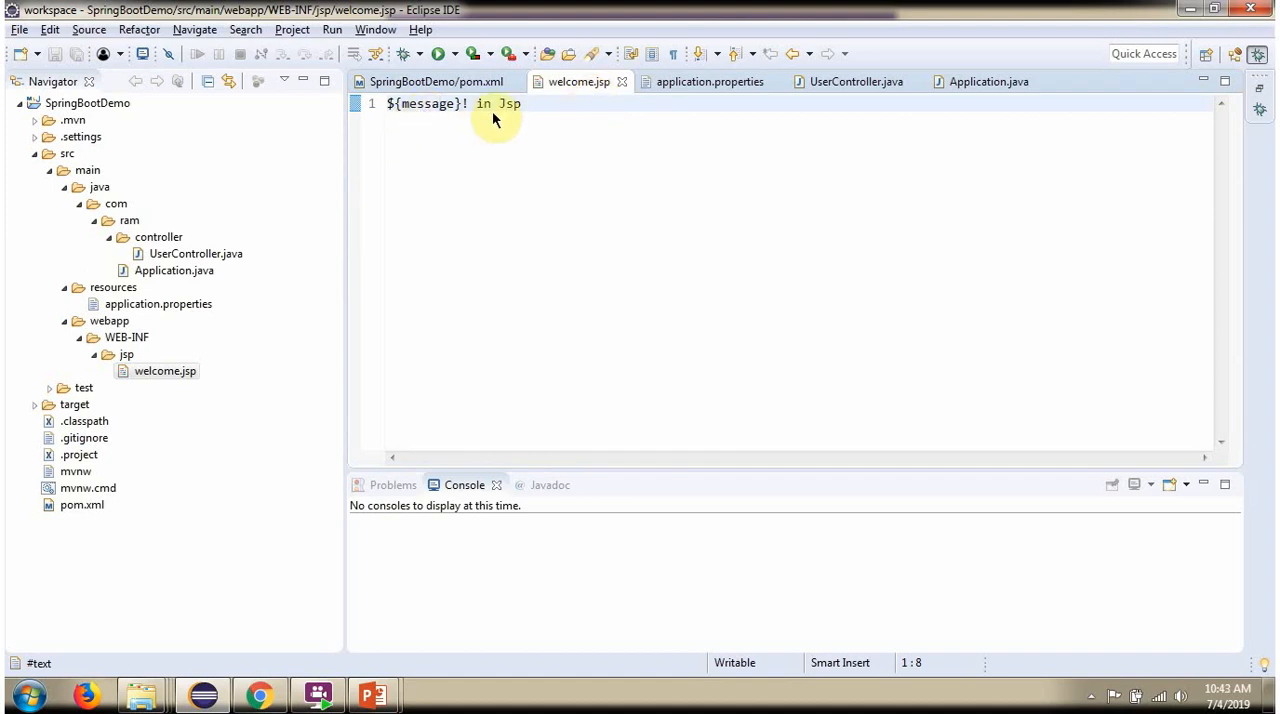
{"action": "left_click", "coordinate": [709, 81]}
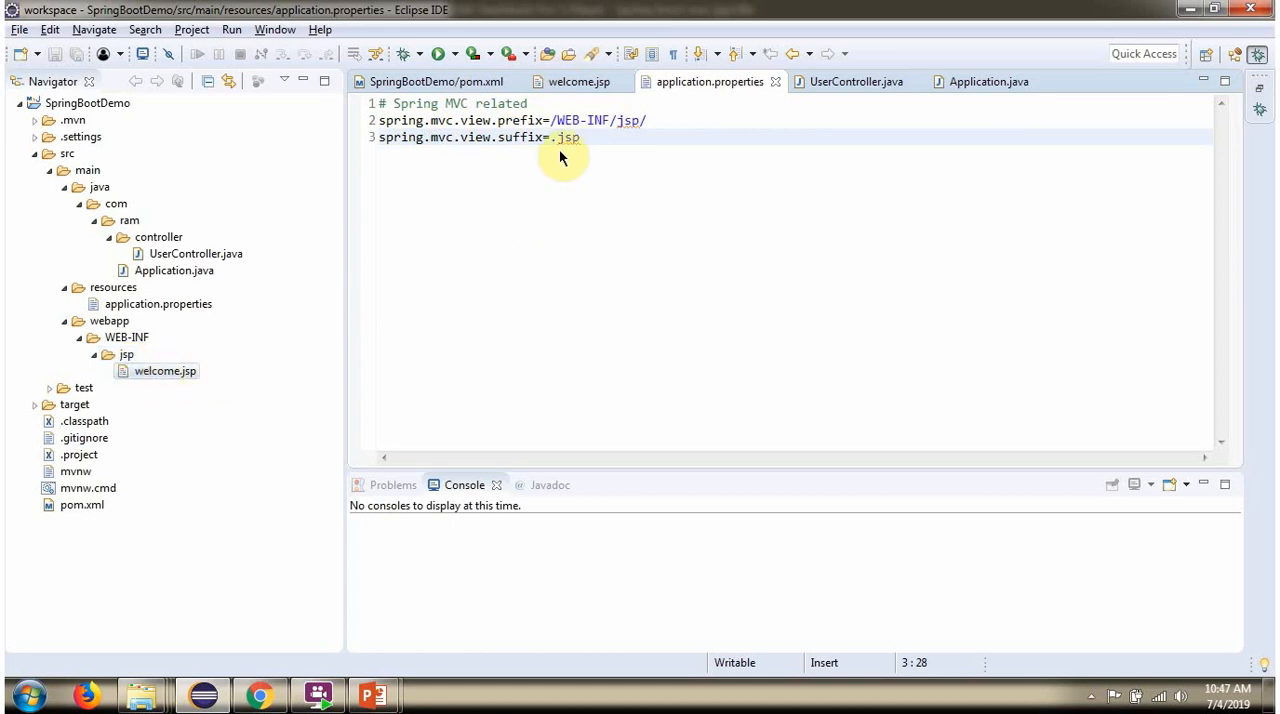
{"action": "left_click", "coordinate": [855, 81]}
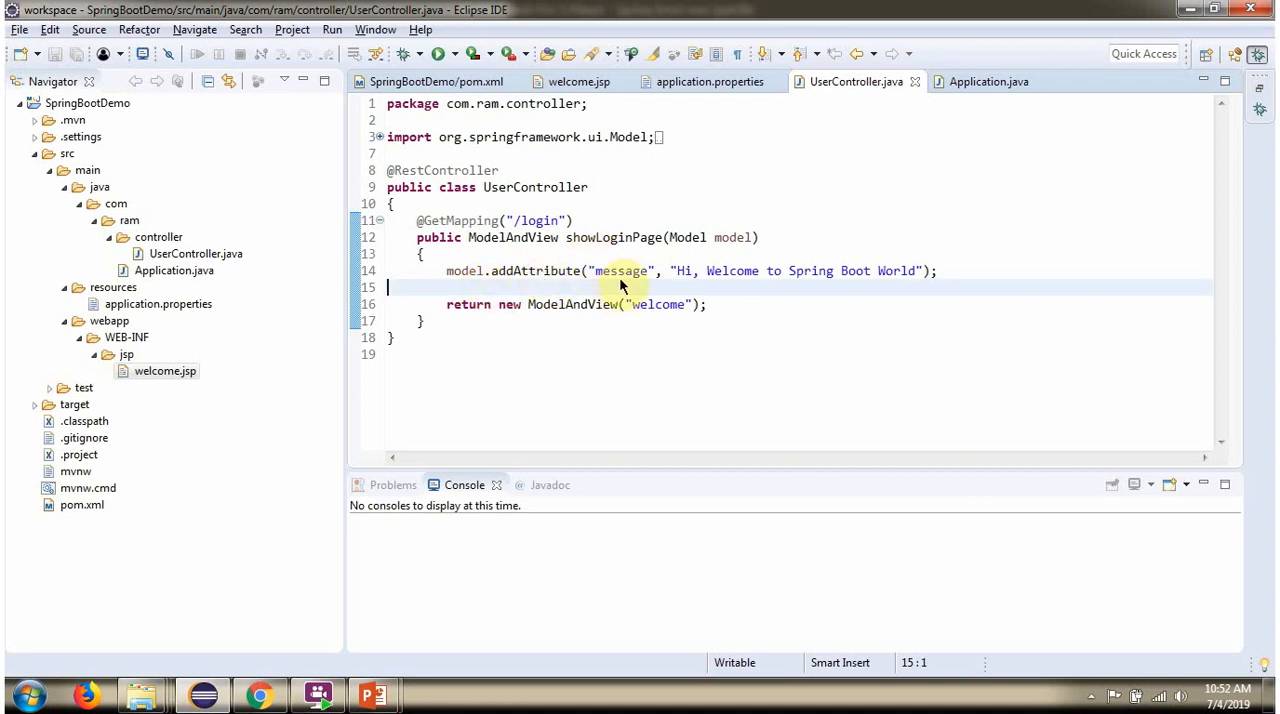
{"action": "mouse_move", "coordinate": [685, 289]}
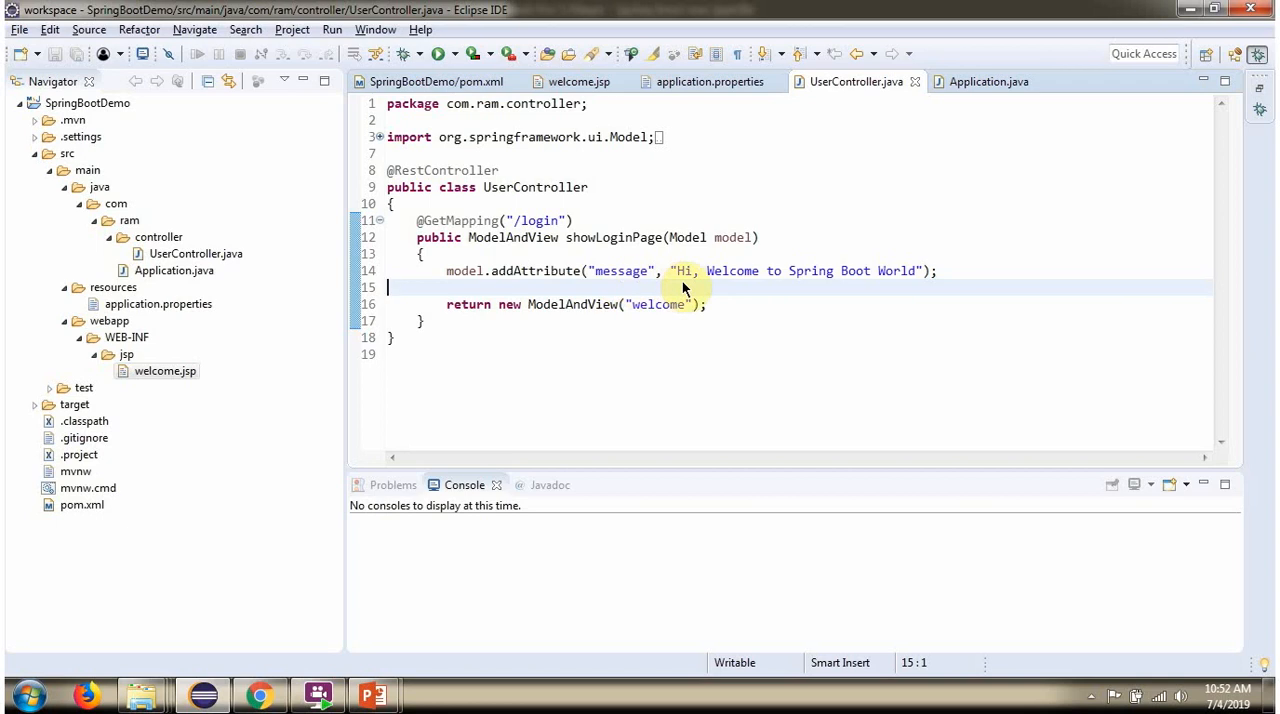
{"action": "mouse_move", "coordinate": [843, 288]}
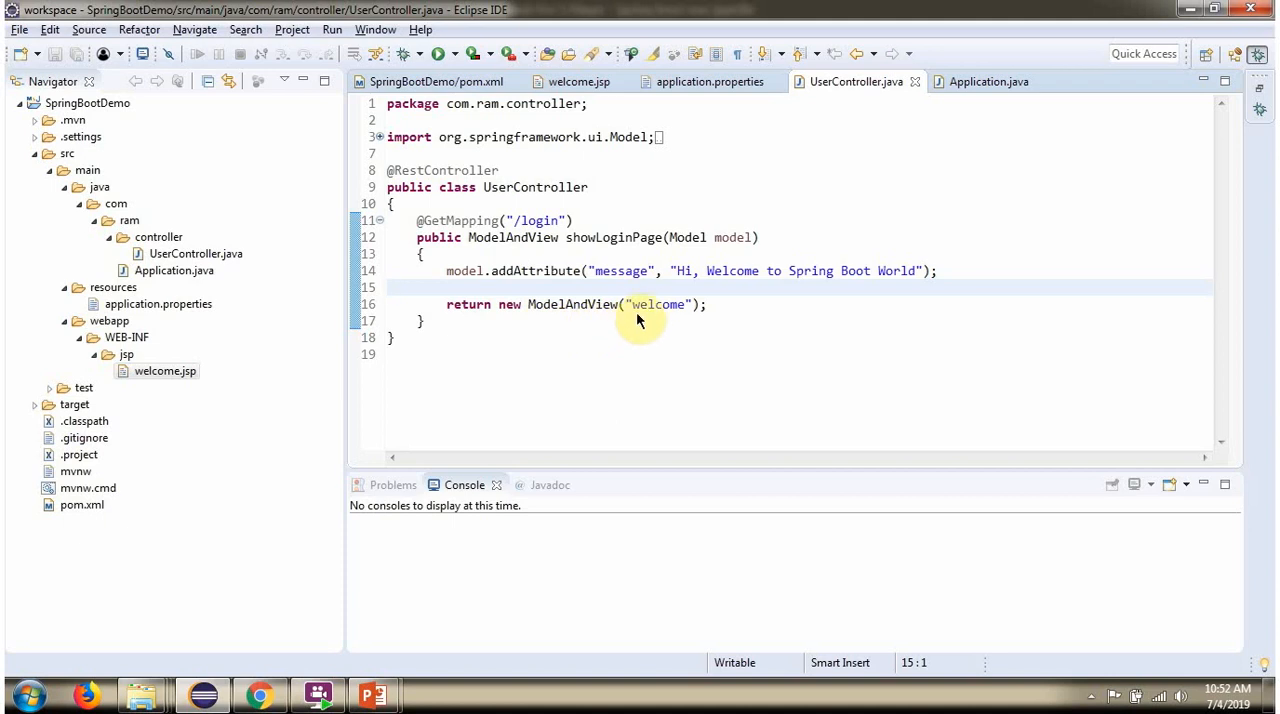
{"action": "double_click", "coordinate": [659, 304]}
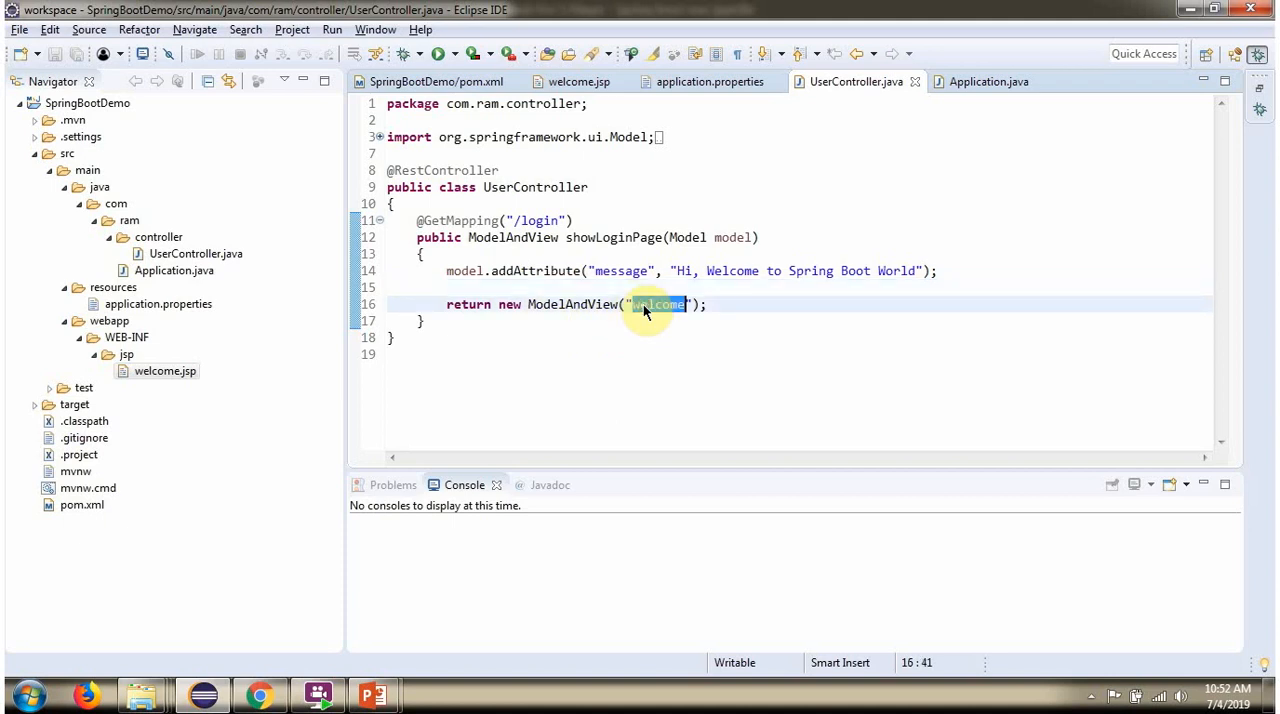
{"action": "left_click", "coordinate": [709, 81]}
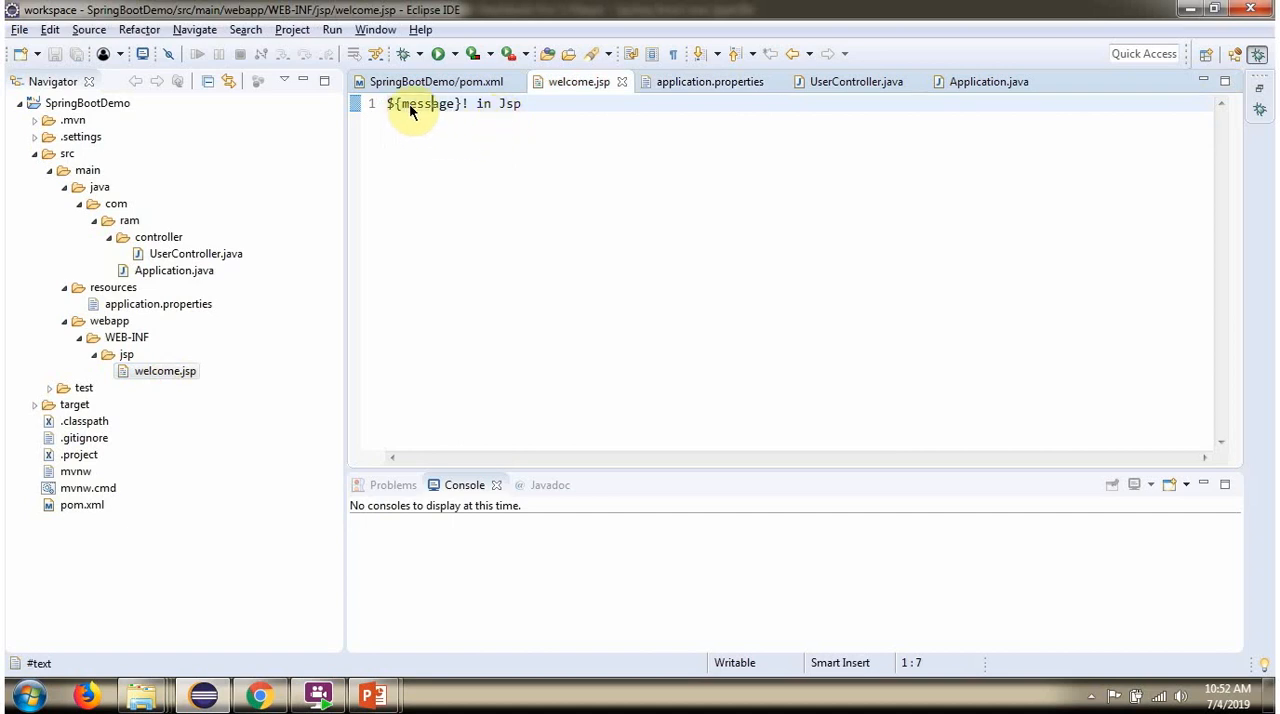
{"action": "double_click", "coordinate": [427, 103]}
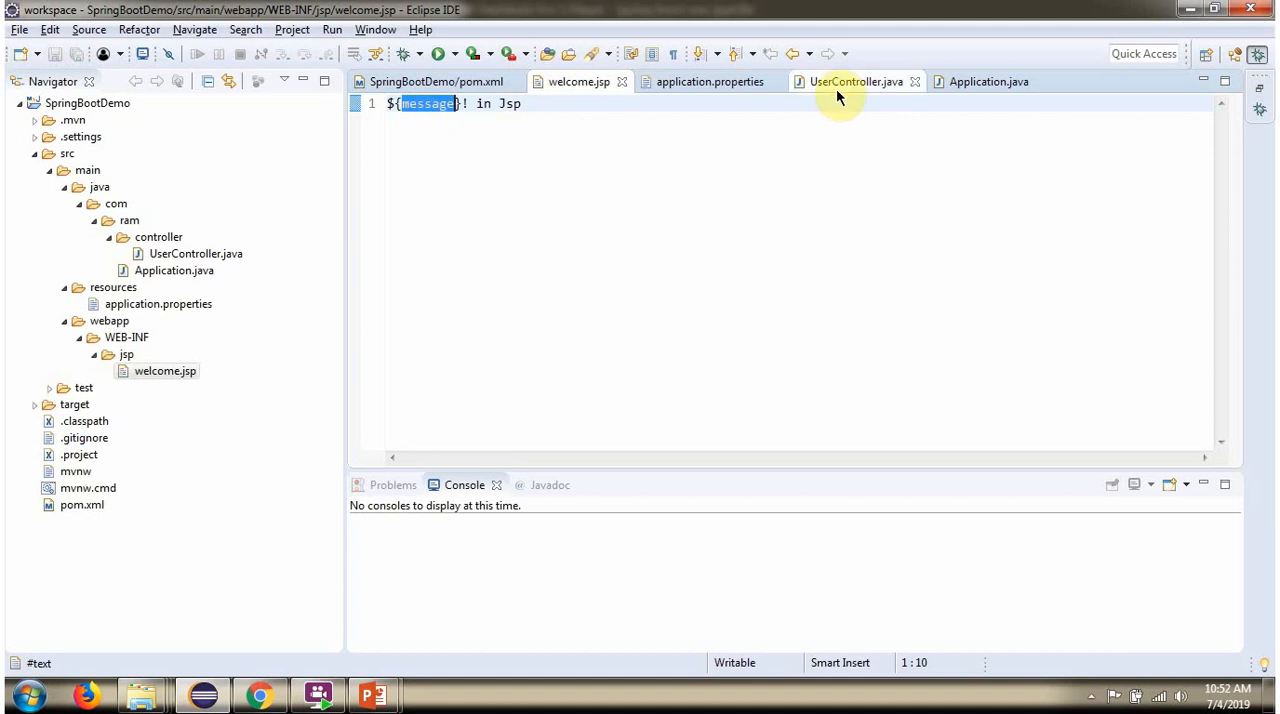
{"action": "left_click", "coordinate": [855, 81]}
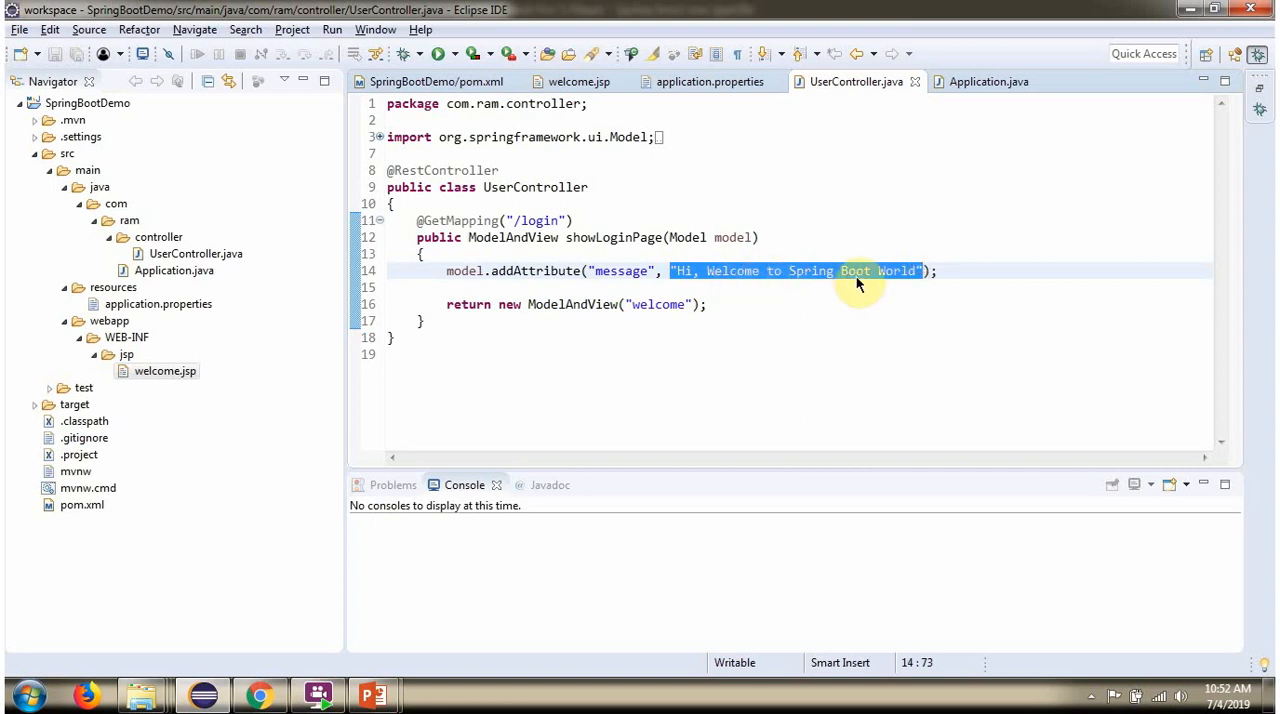
{"action": "left_click", "coordinate": [988, 81]}
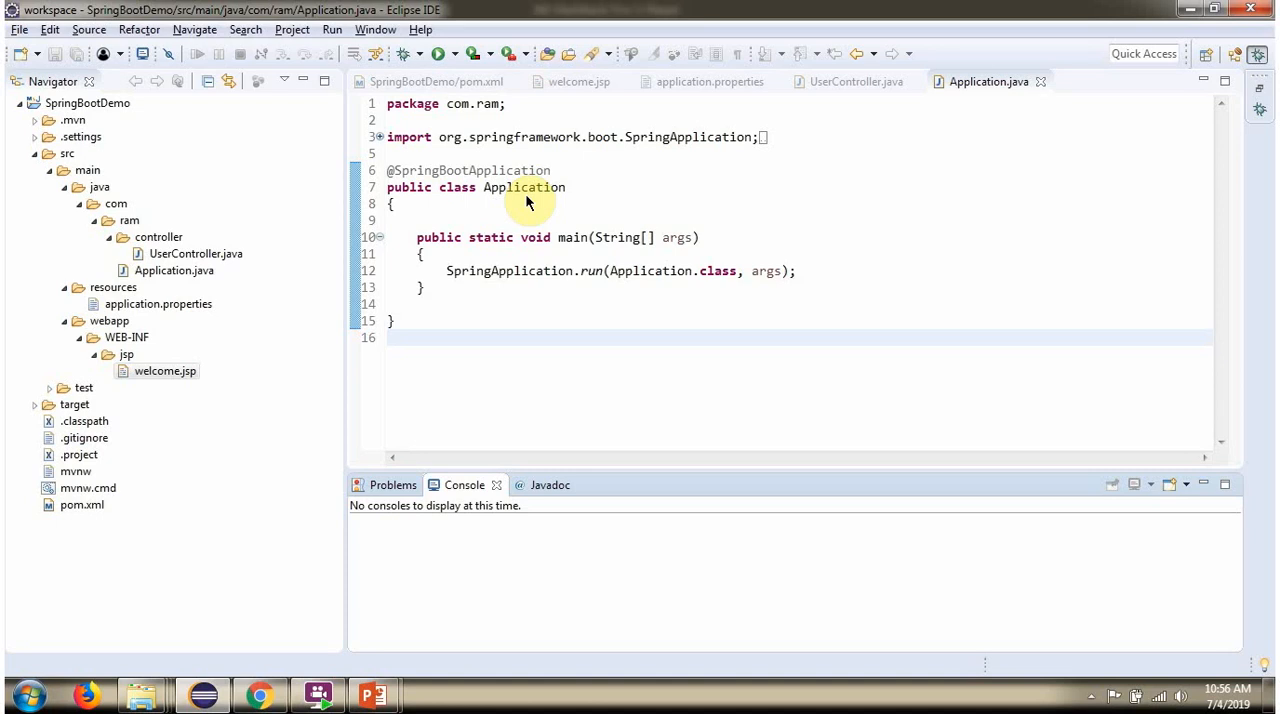
{"action": "mouse_move", "coordinate": [517, 178]}
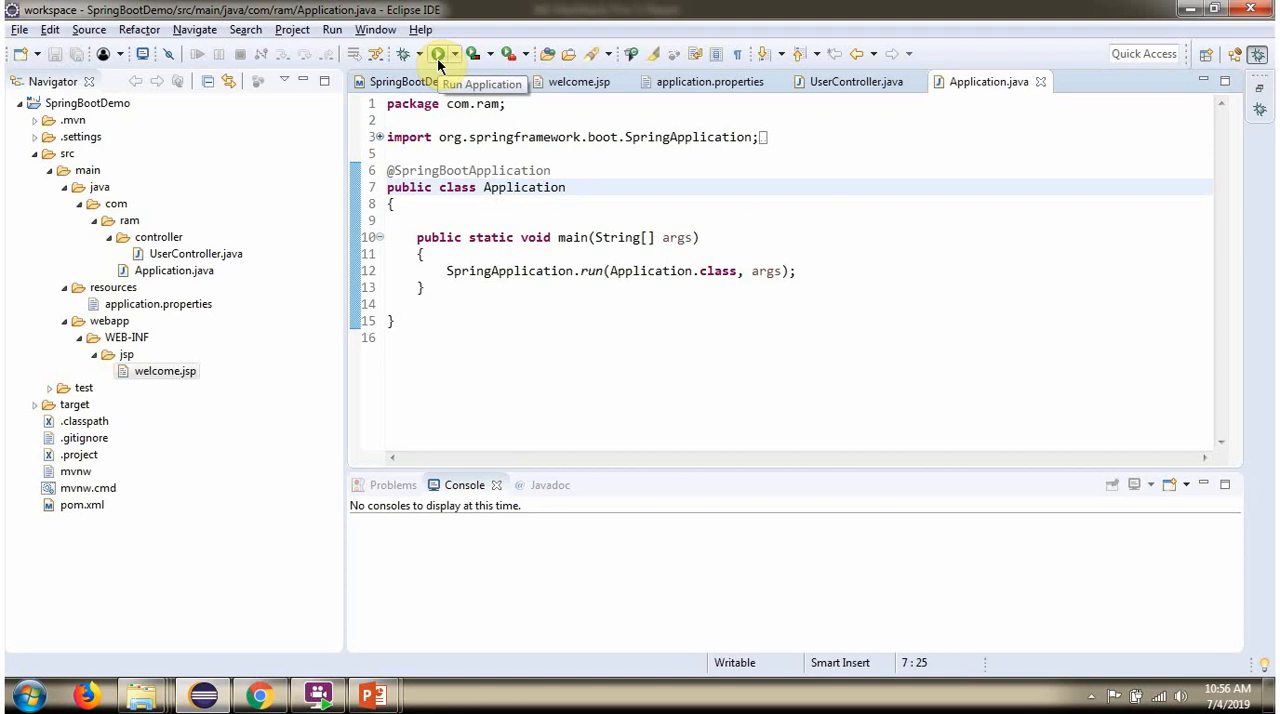
- Run the Spring Boot application and confirm Tomcat started on port 8080 in the console
{"action": "left_click", "coordinate": [438, 54]}
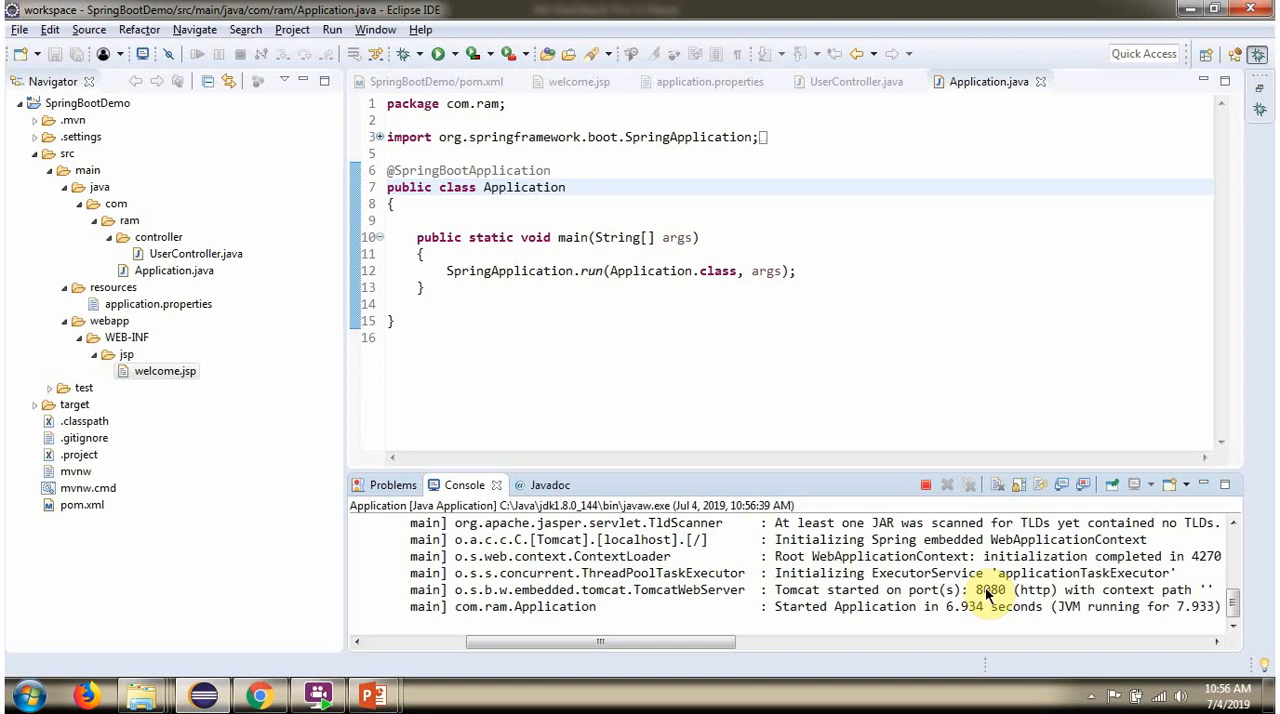
{"action": "double_click", "coordinate": [989, 589]}
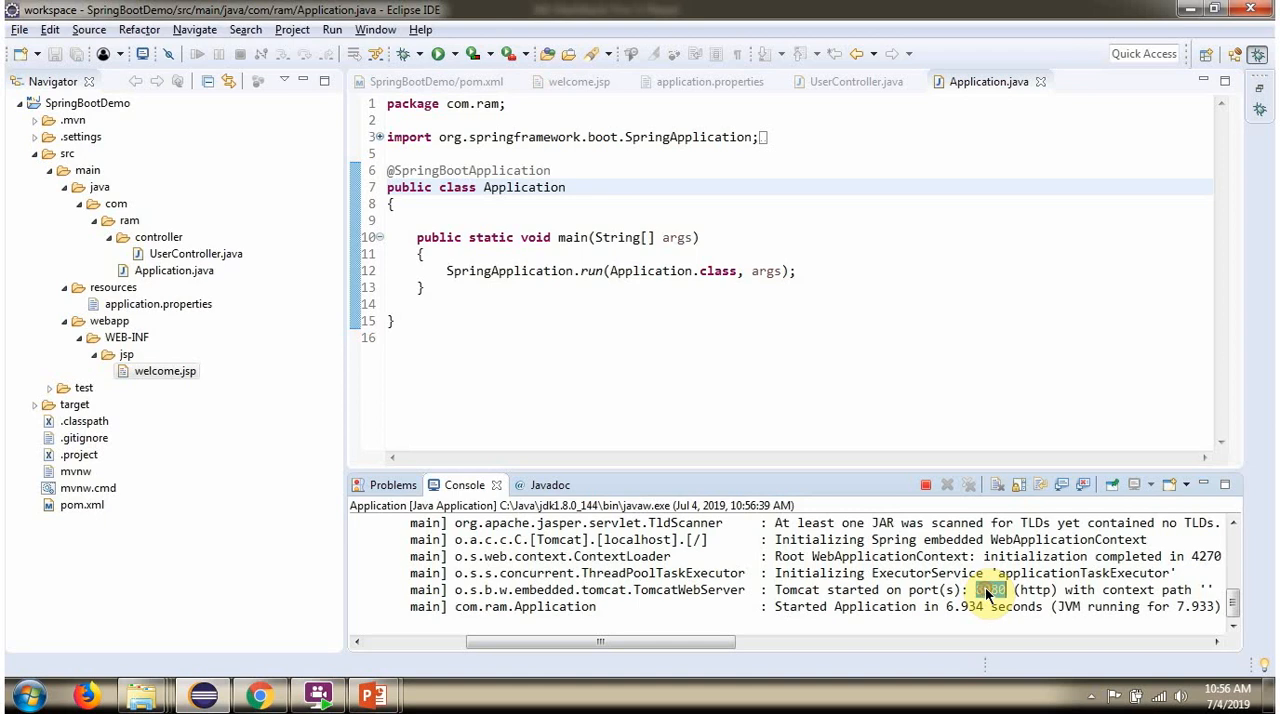
{"action": "left_click", "coordinate": [258, 693]}
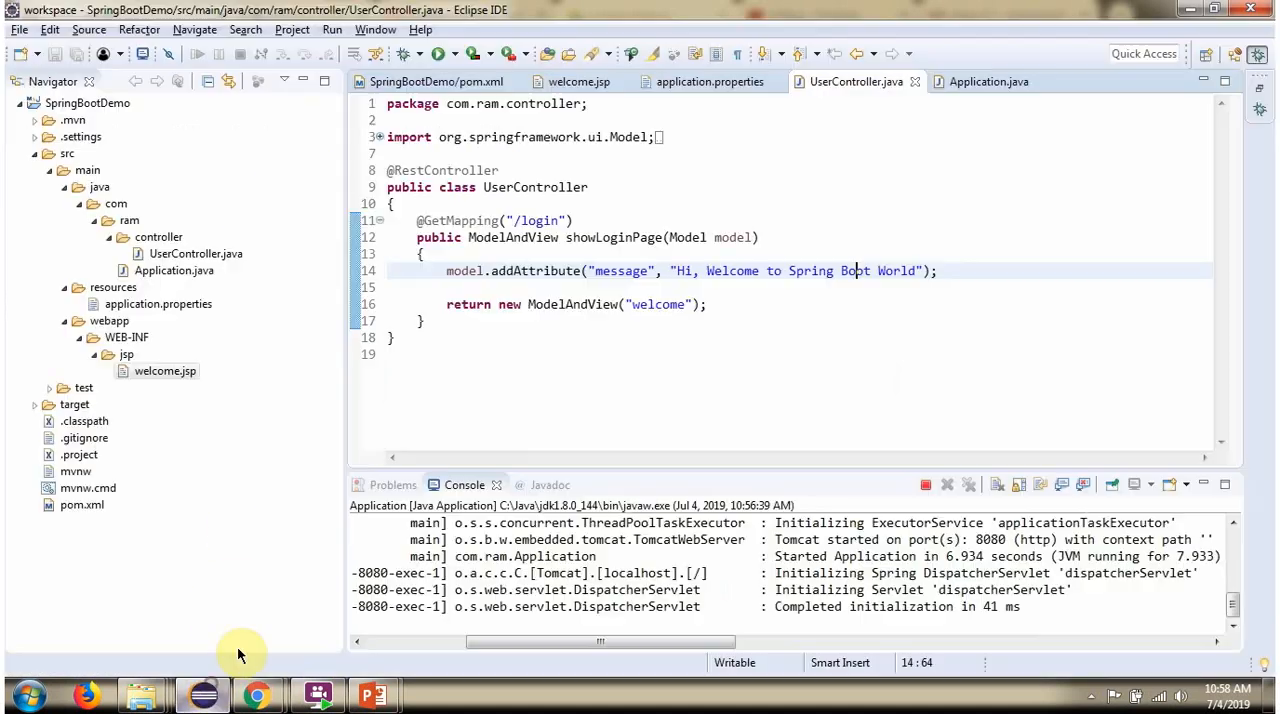
- Load localhost:8080/login in Chrome, then return to welcome.jsp in Eclipse
{"action": "right_click", "coordinate": [527, 220]}
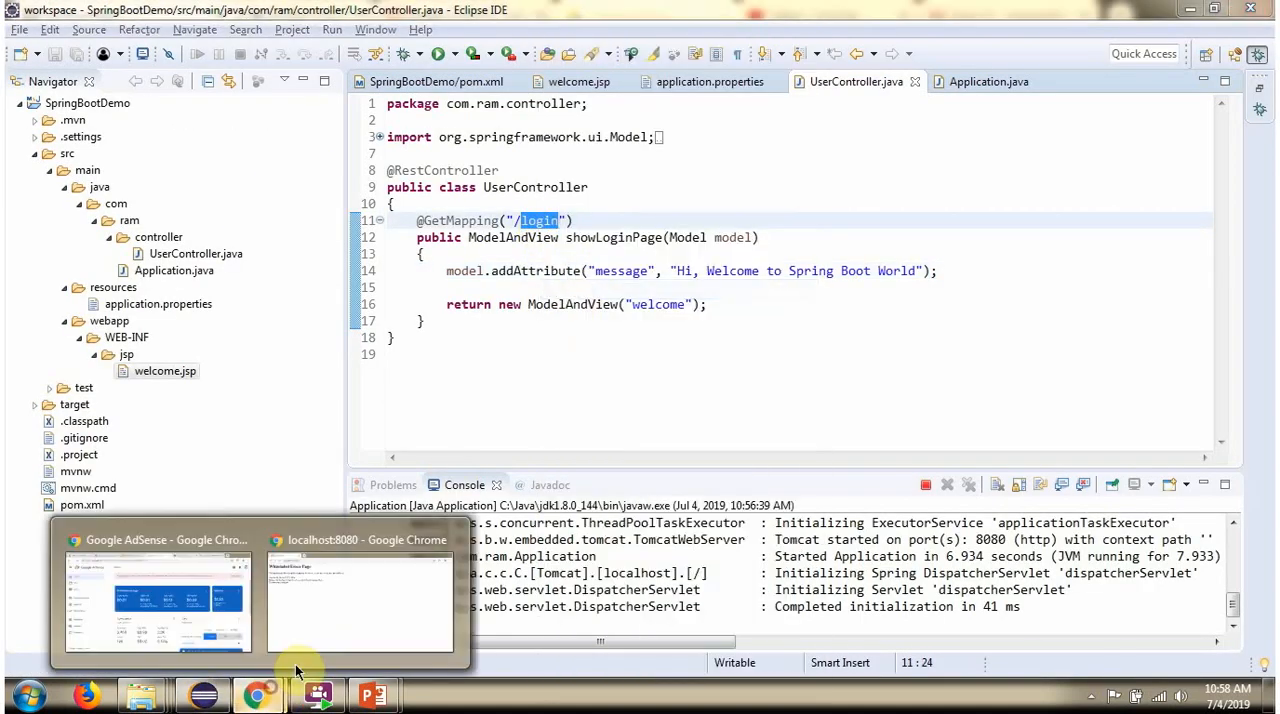
{"action": "left_click", "coordinate": [358, 600]}
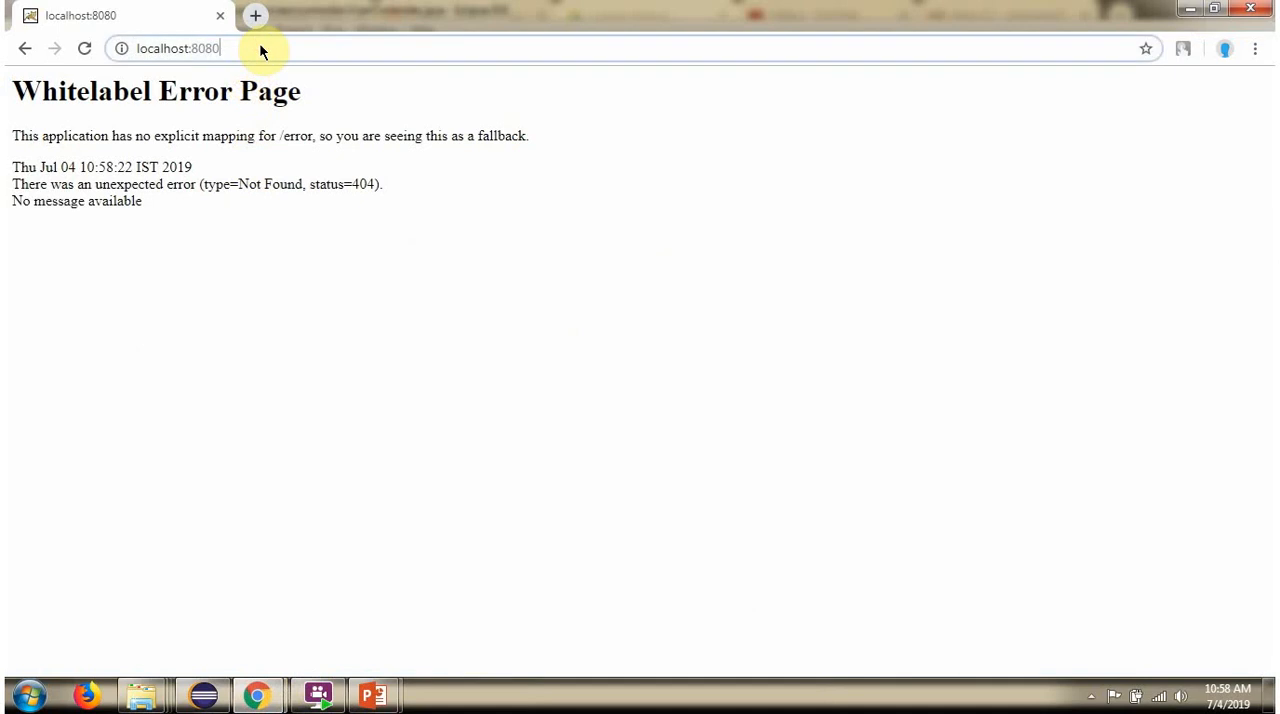
{"action": "type", "text": "/login"}
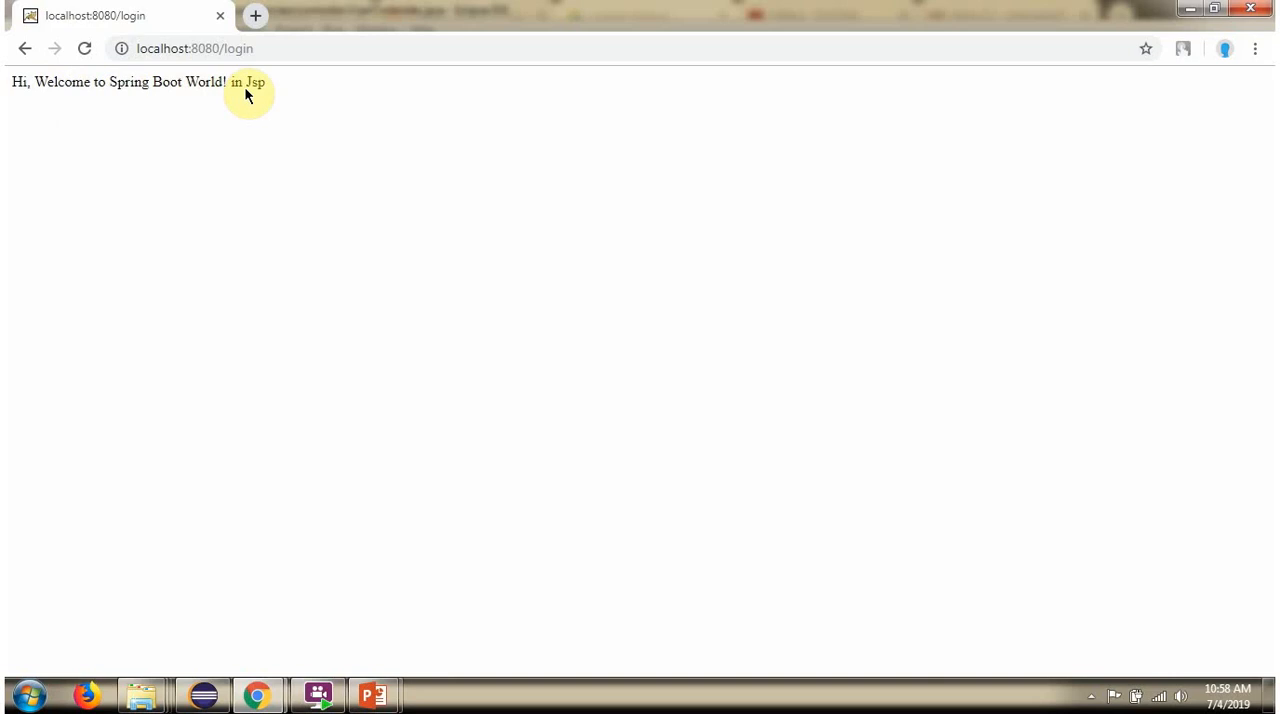
{"action": "mouse_move", "coordinate": [248, 614]}
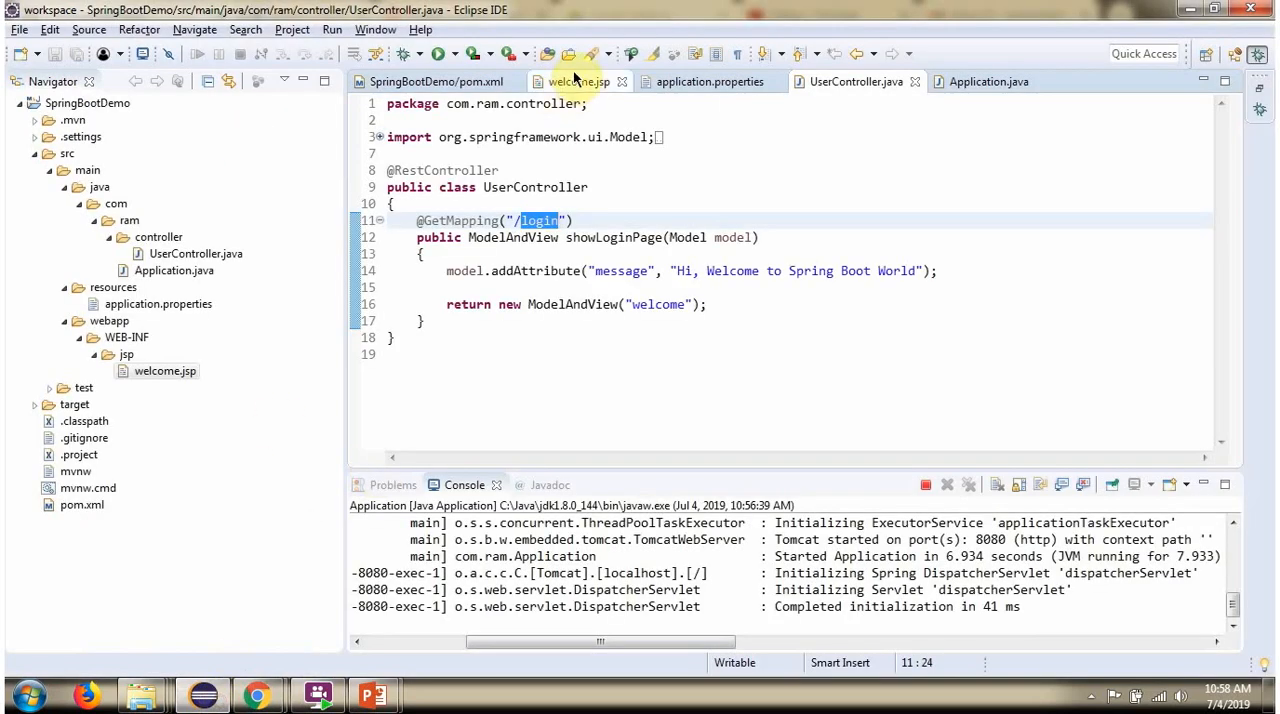
{"action": "left_click", "coordinate": [576, 81]}
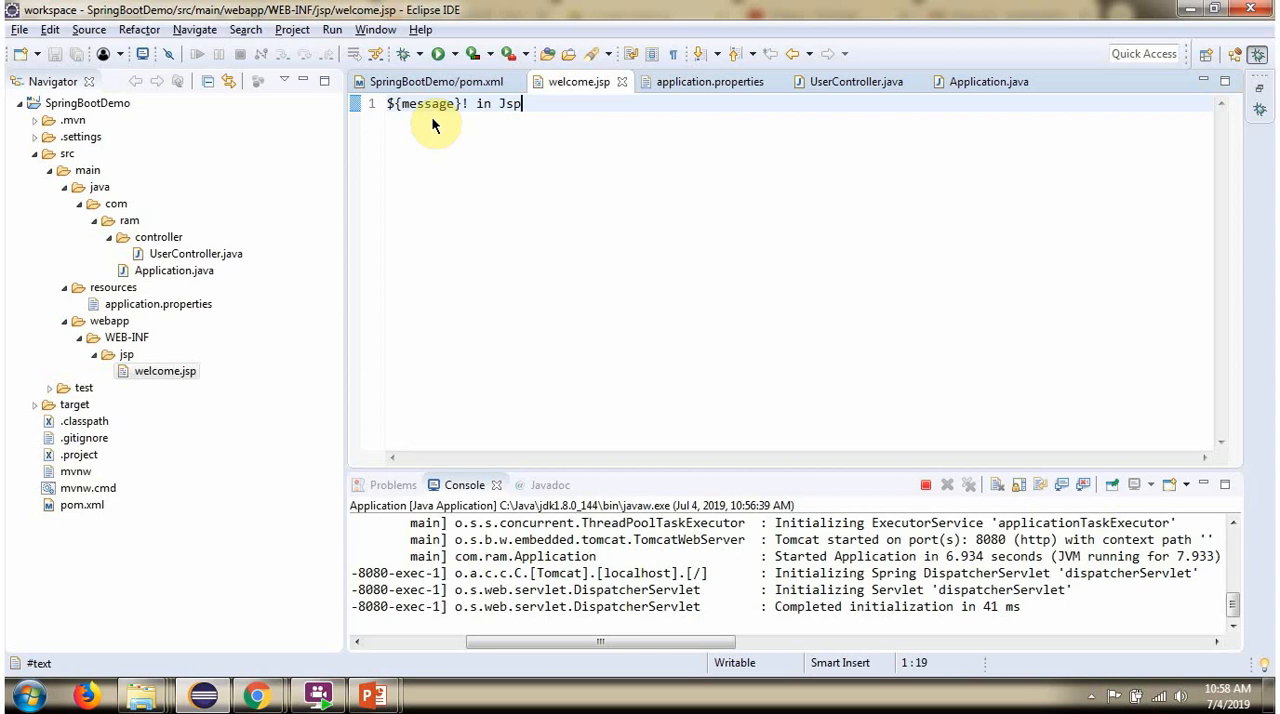